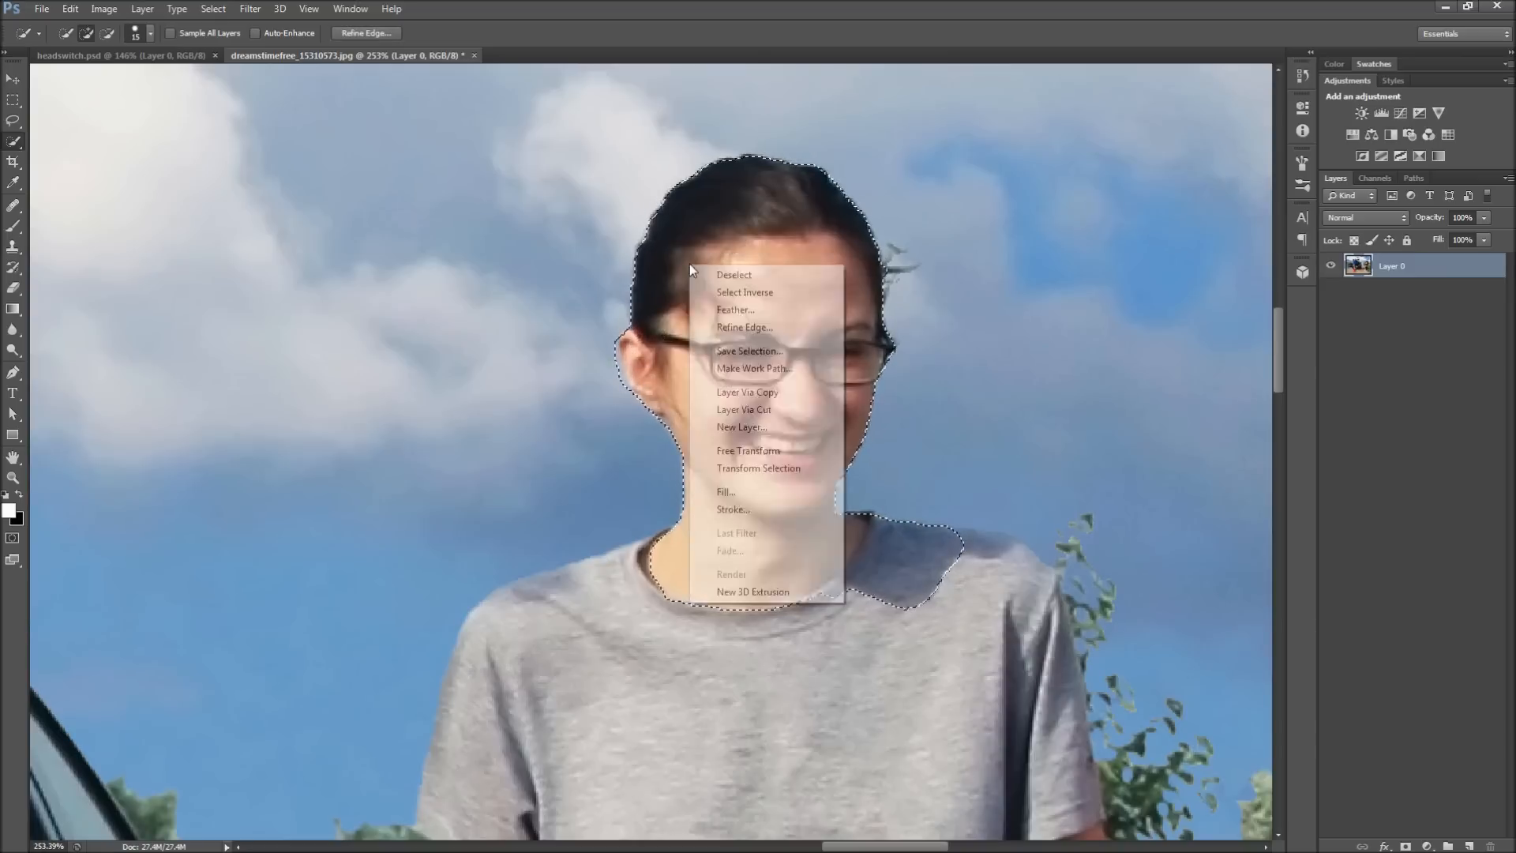
Copy the selected woman's head onto its own layer via Layer Via Copy.
left_click(747, 394)
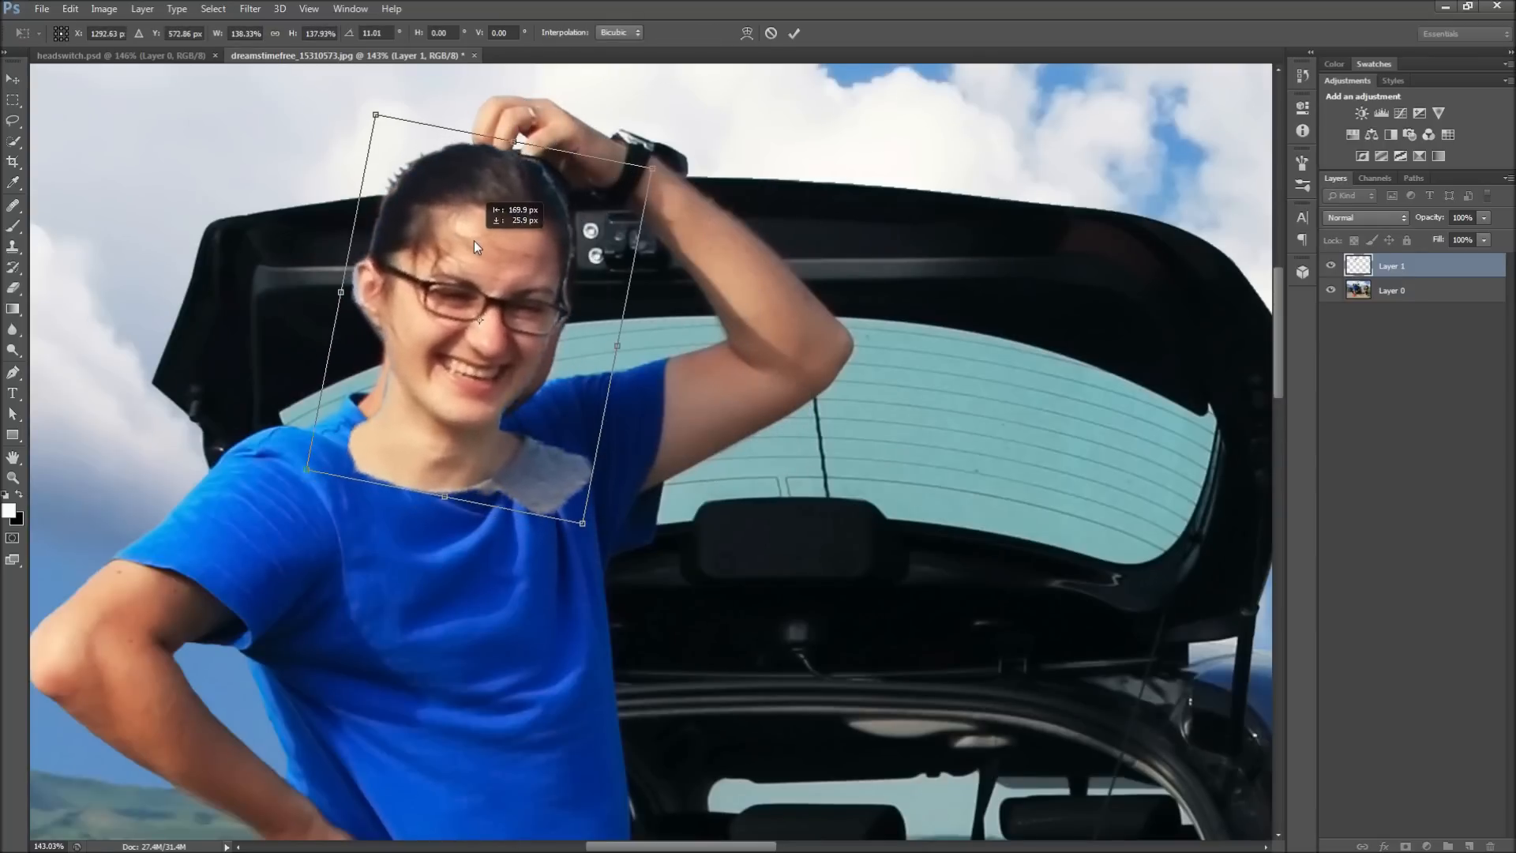
Move the copied head over the blue-shirted man's face with Free Transform.
left_click_drag(657, 164, 687, 159)
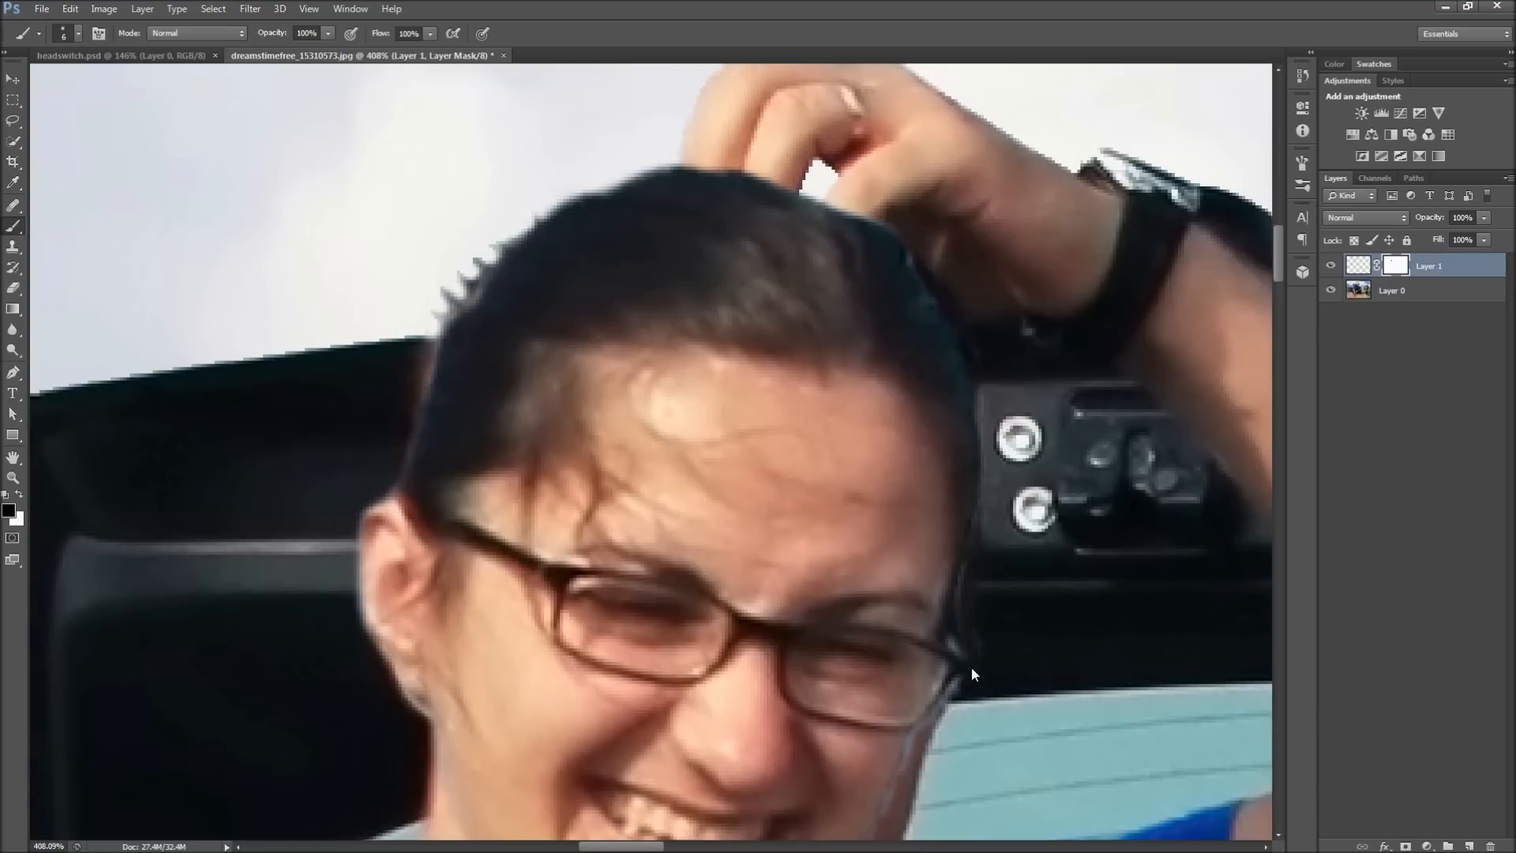
Zoom the view while masking the pasted head's edges into the neck and hair.
scroll("down", 3)
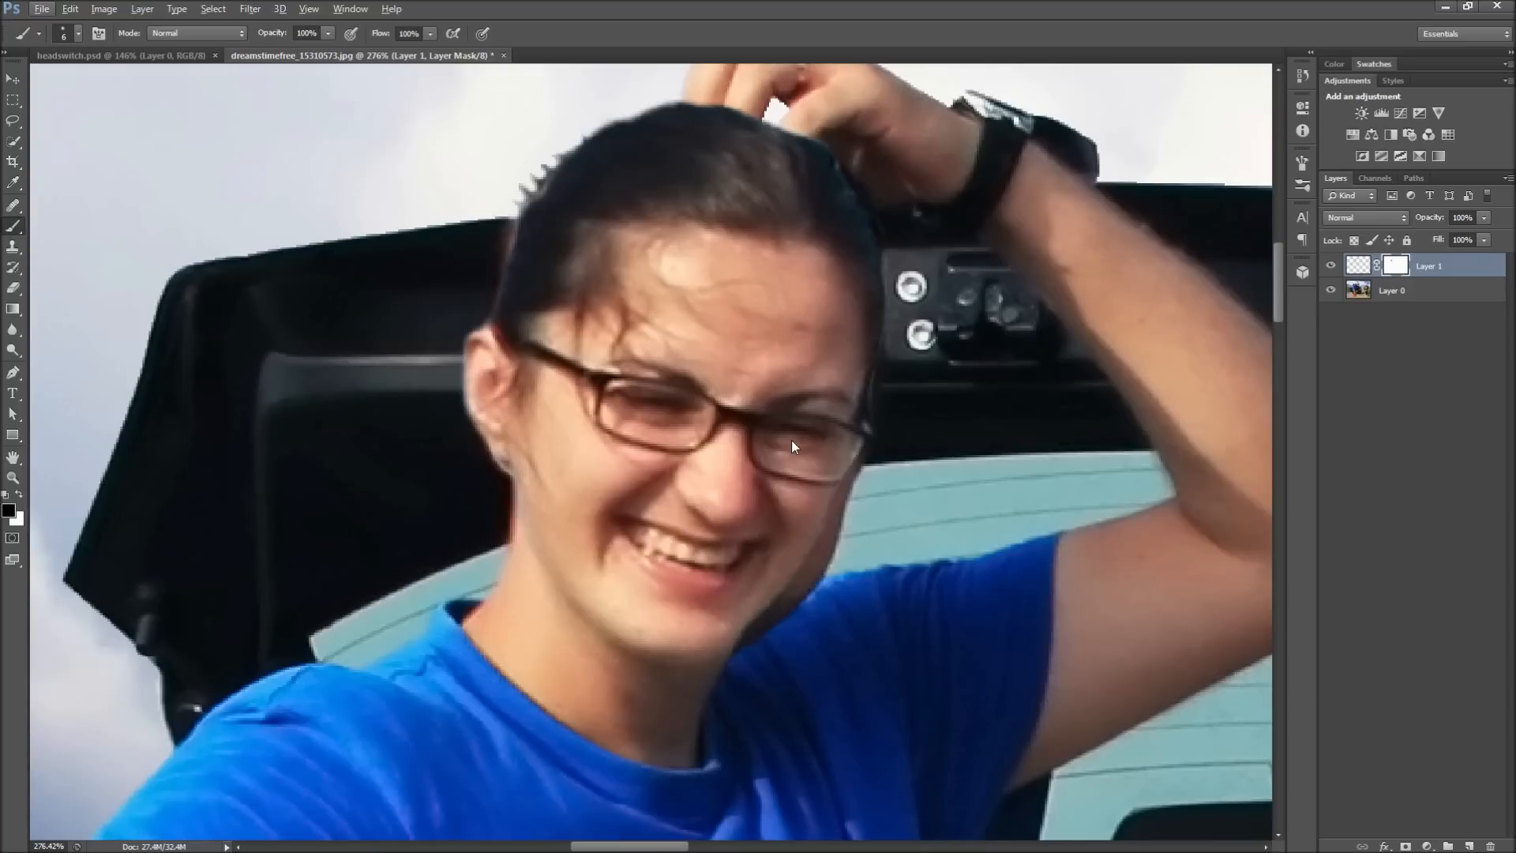
mouse_move(990, 386)
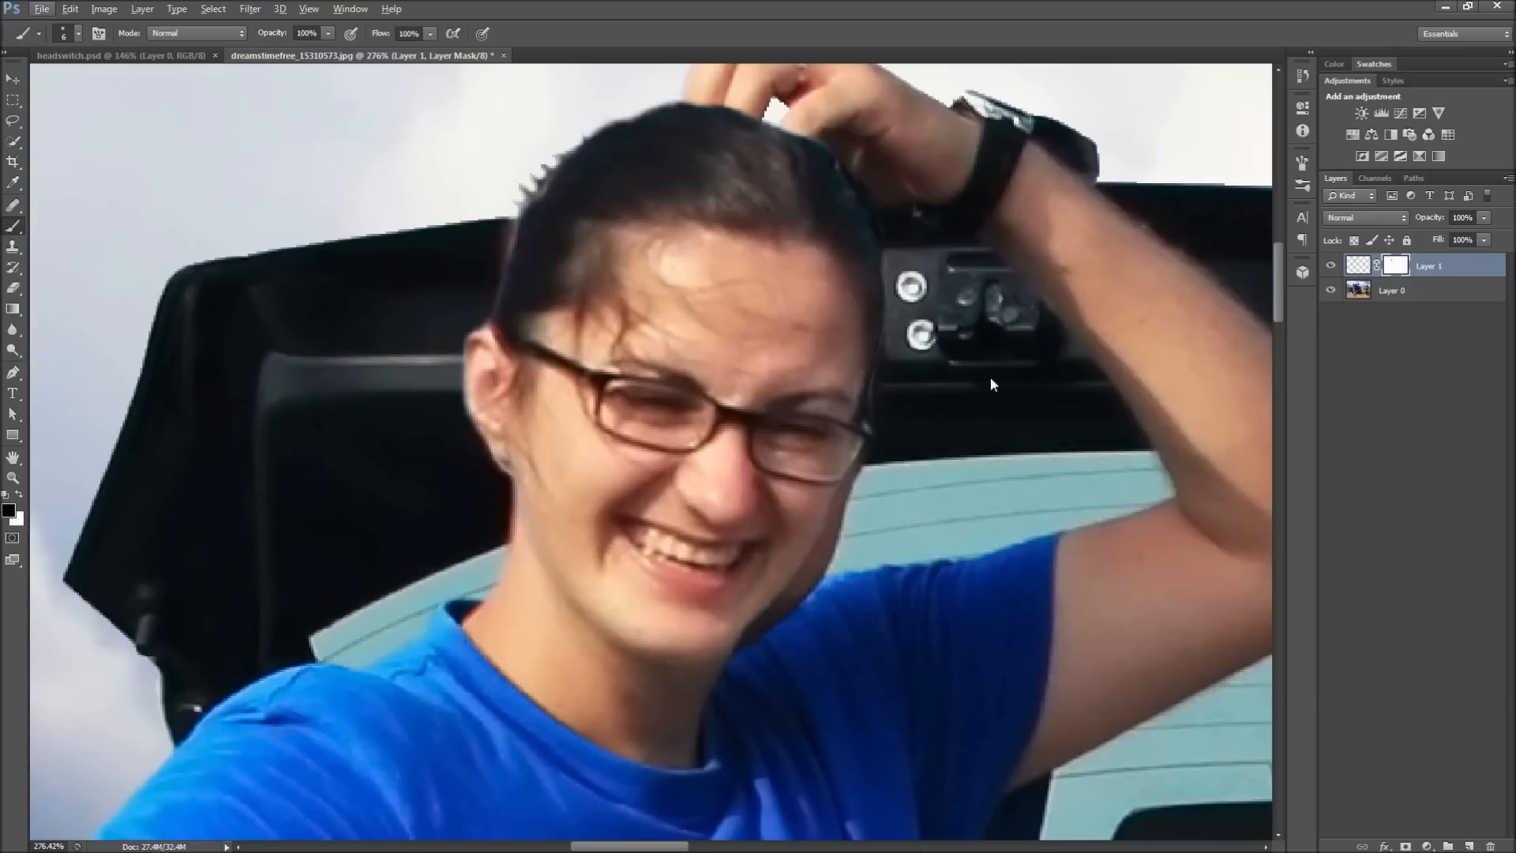
Make Layer 0 active and ready the Clone Stamp to retouch around the new head.
left_click(1390, 291)
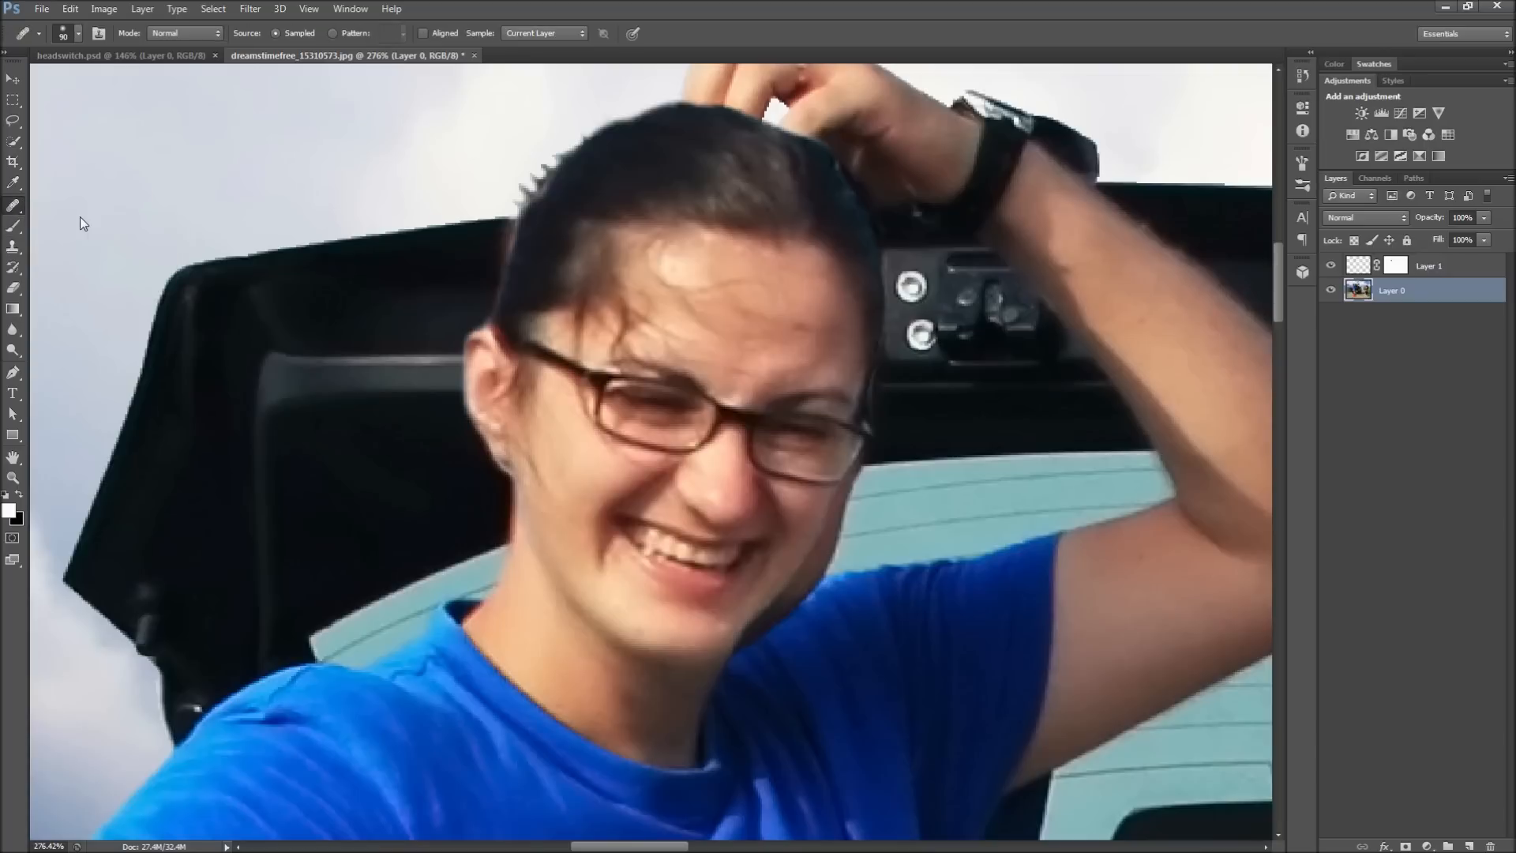
left_click(14, 226)
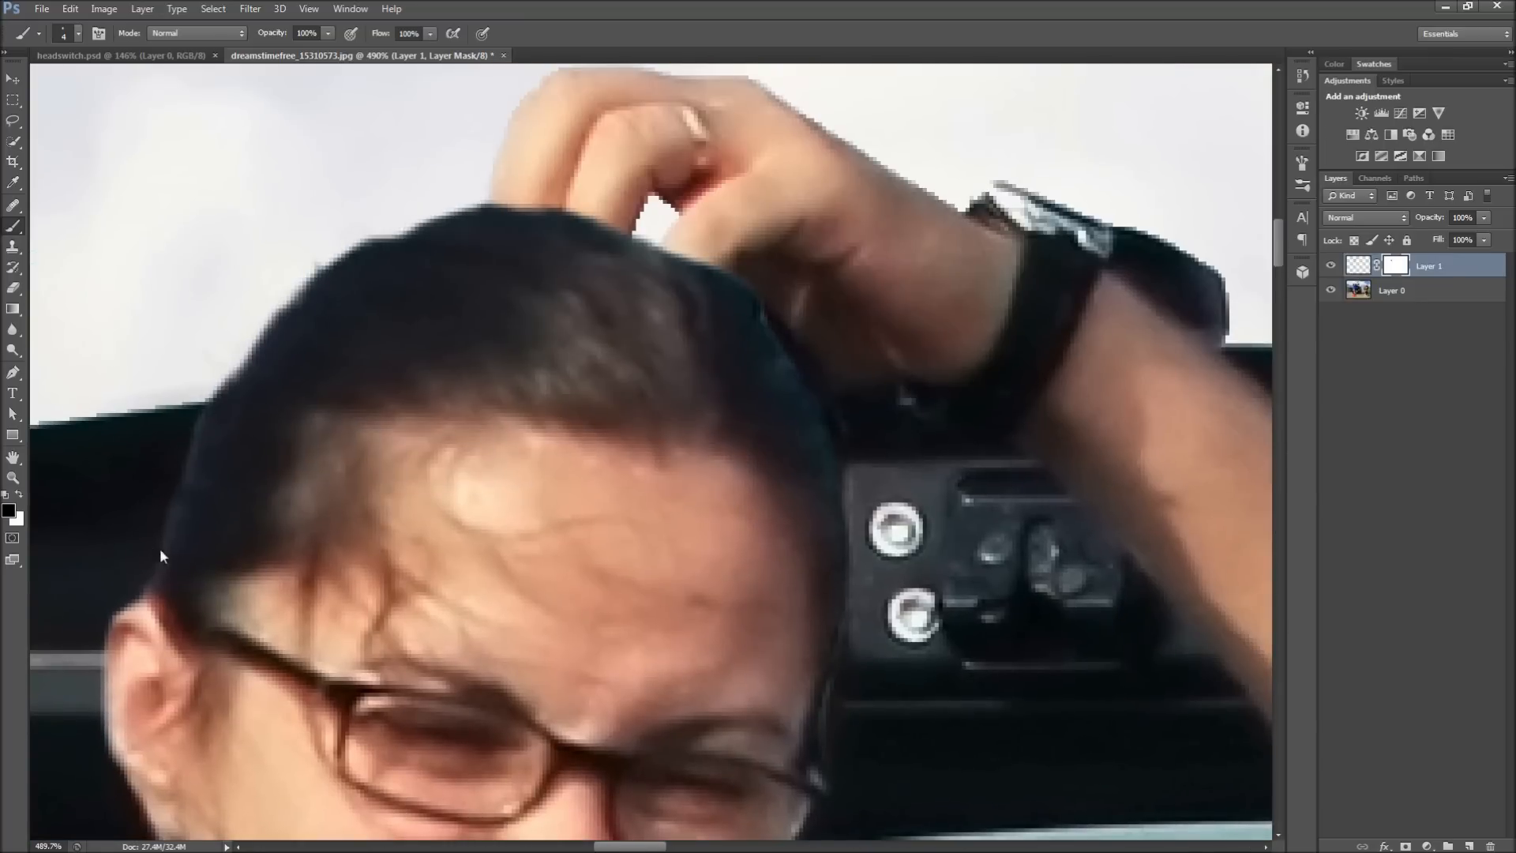
mouse_move(147, 404)
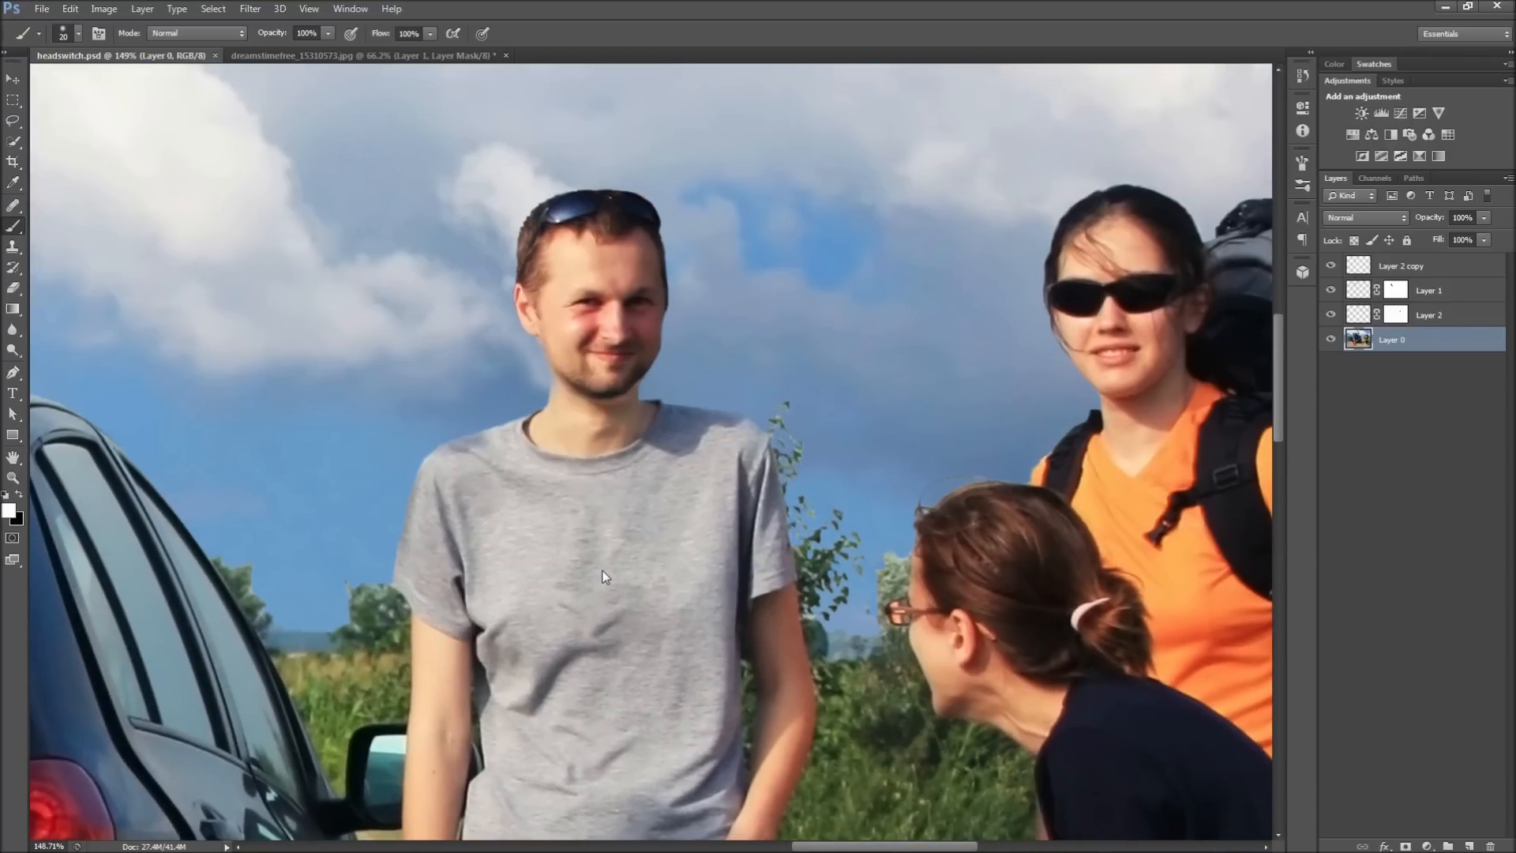
Return to the dreamstimefree car photo to view the finished head swap.
left_click(363, 56)
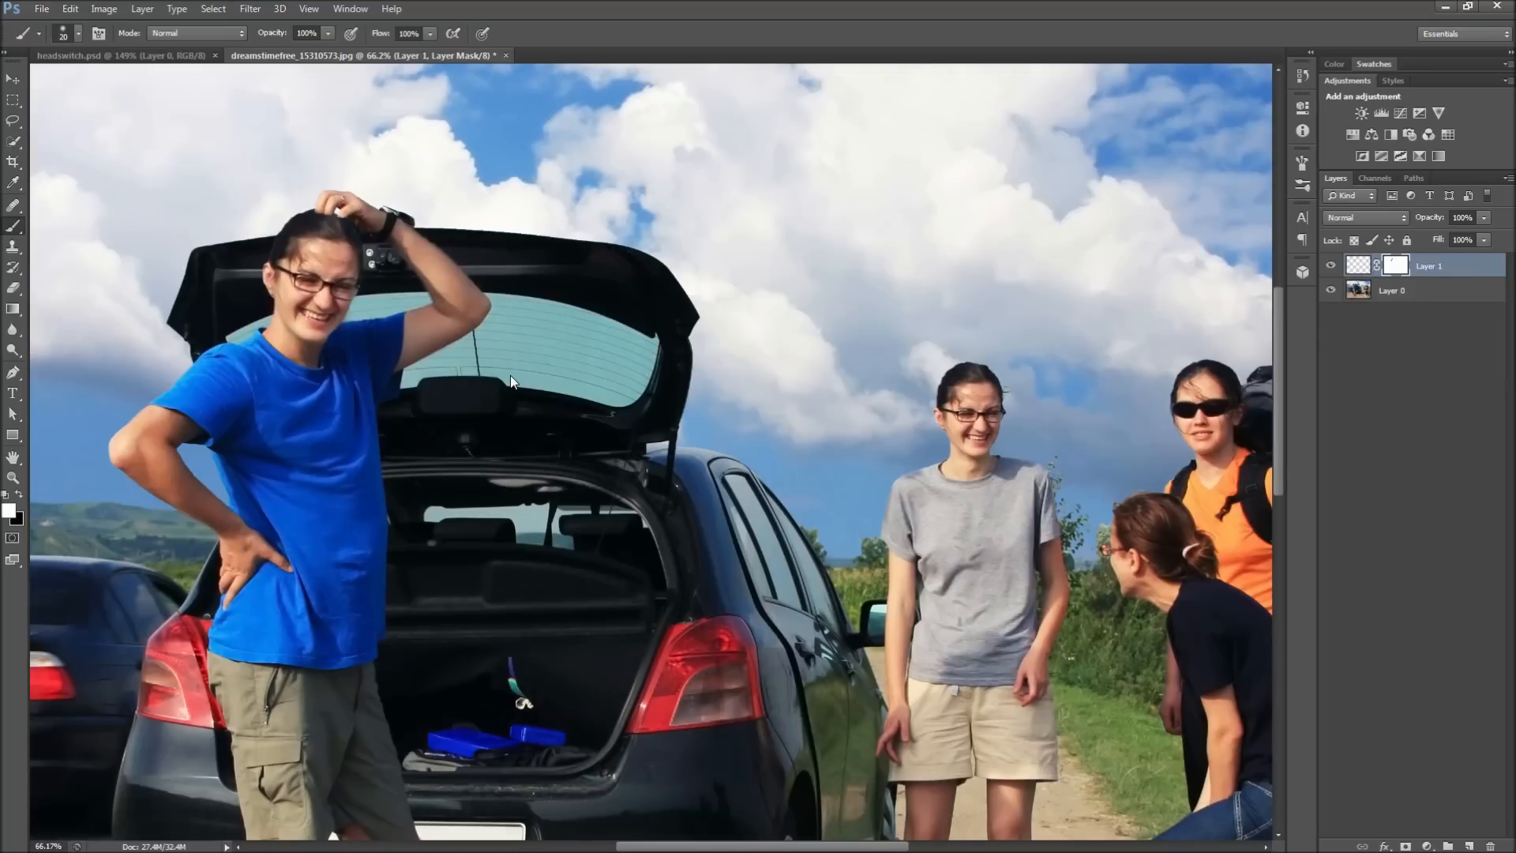